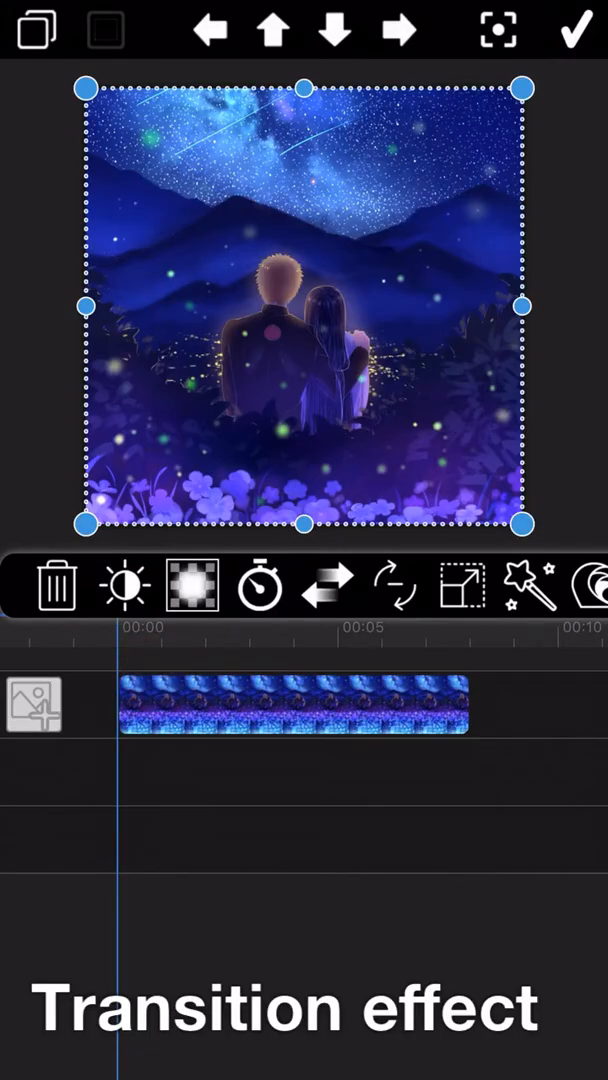
Step: Bring up the Transition Effect presets for the night-sky photo and browse through them
{"action": "left_click", "coordinate": [332, 588]}
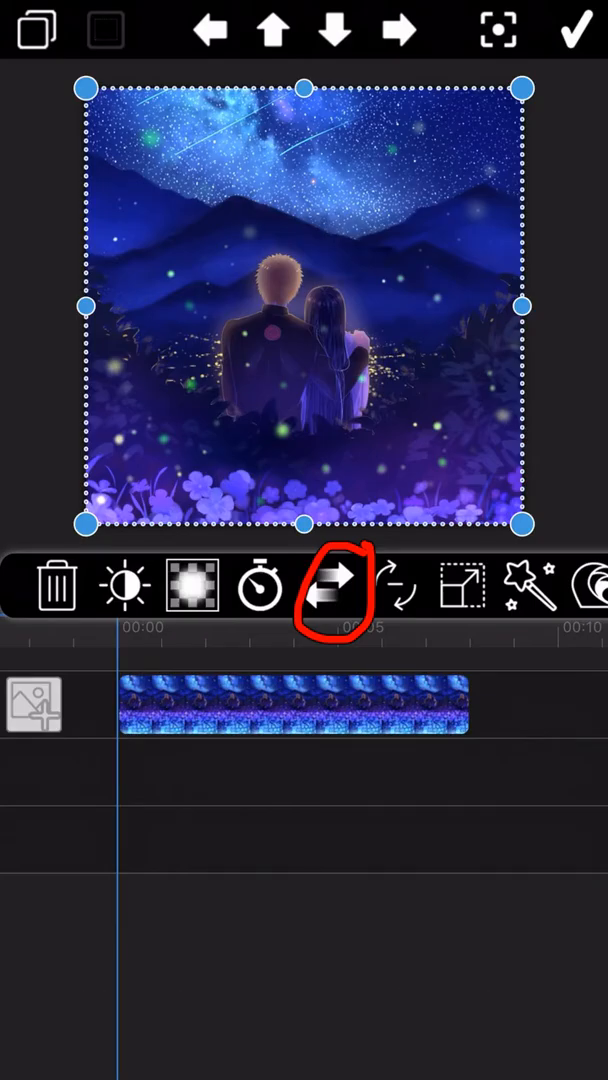
{"action": "left_click", "coordinate": [340, 588]}
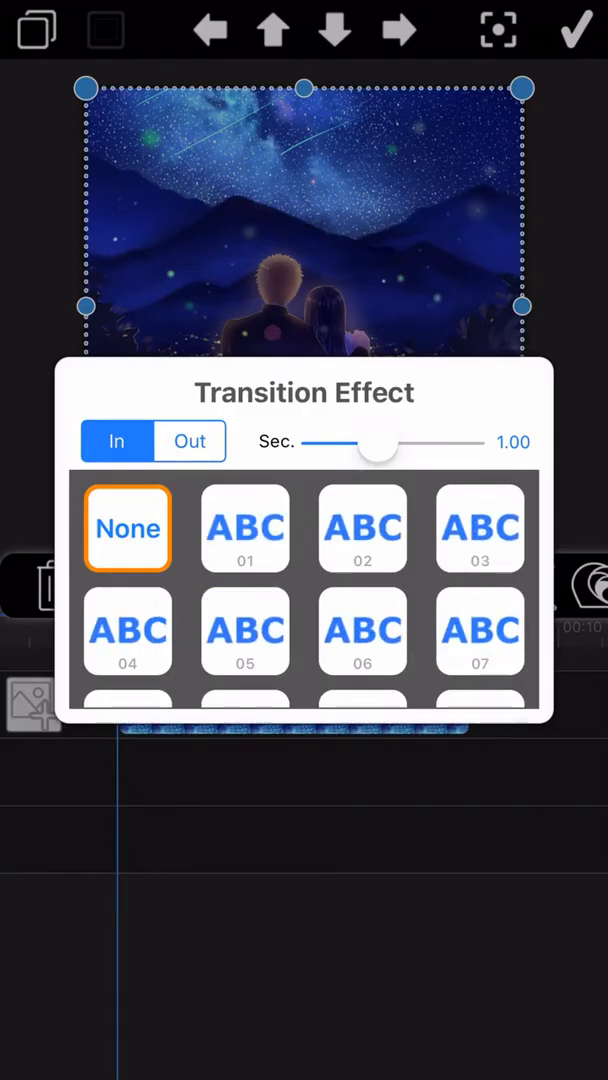
{"action": "scroll", "scroll_direction": "down", "scroll_amount": 3}
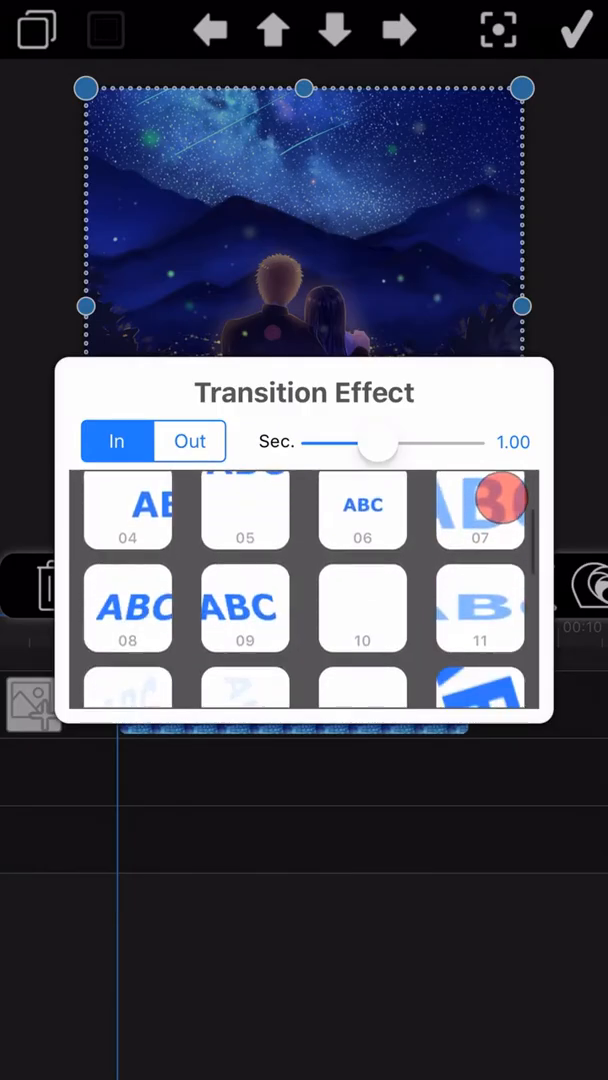
{"action": "scroll", "scroll_direction": "down", "scroll_amount": 3}
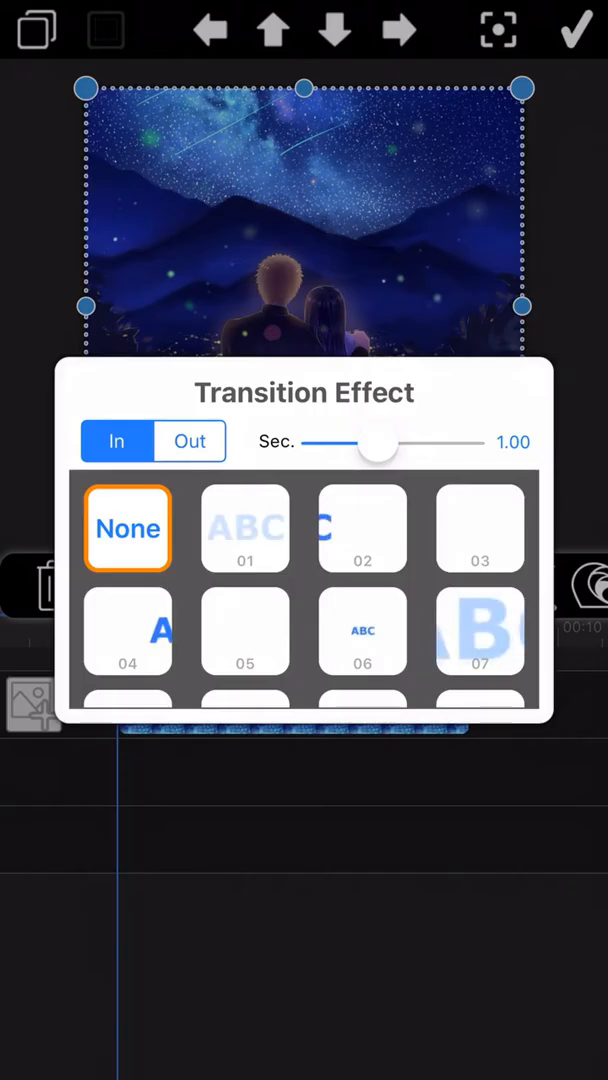
Step: Check the Out options, stay on In, and choose preset 06 as the entry transition
{"action": "left_click", "coordinate": [188, 440]}
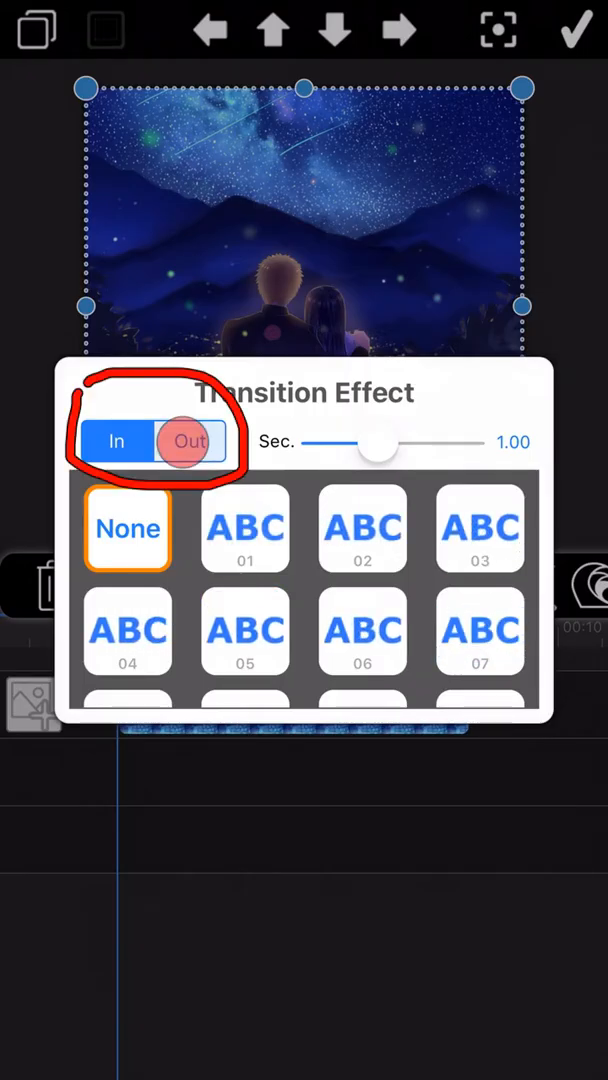
{"action": "left_click", "coordinate": [116, 440]}
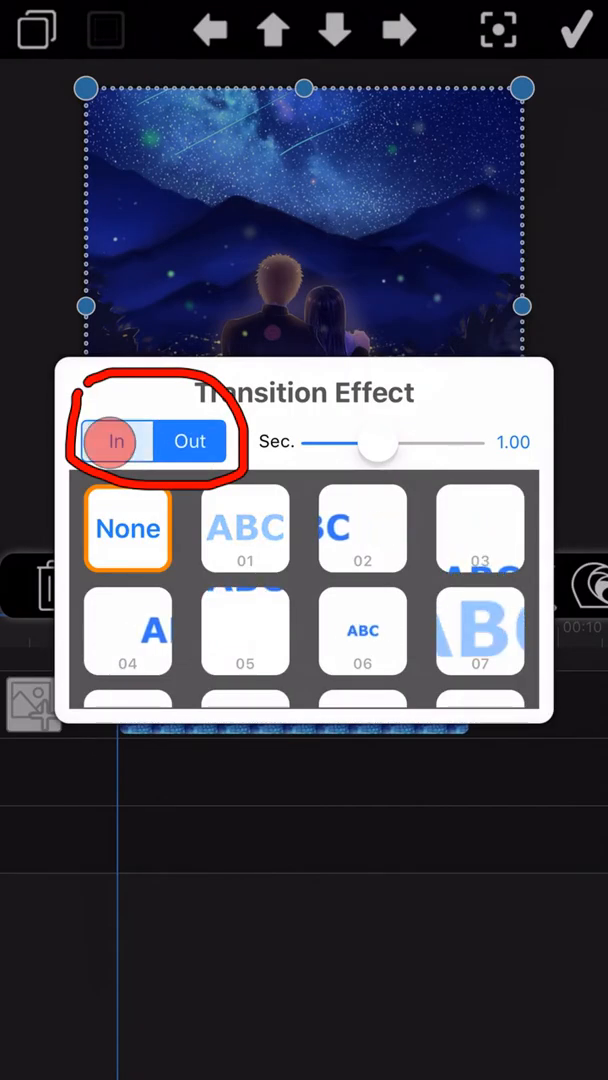
{"action": "left_click", "coordinate": [116, 440]}
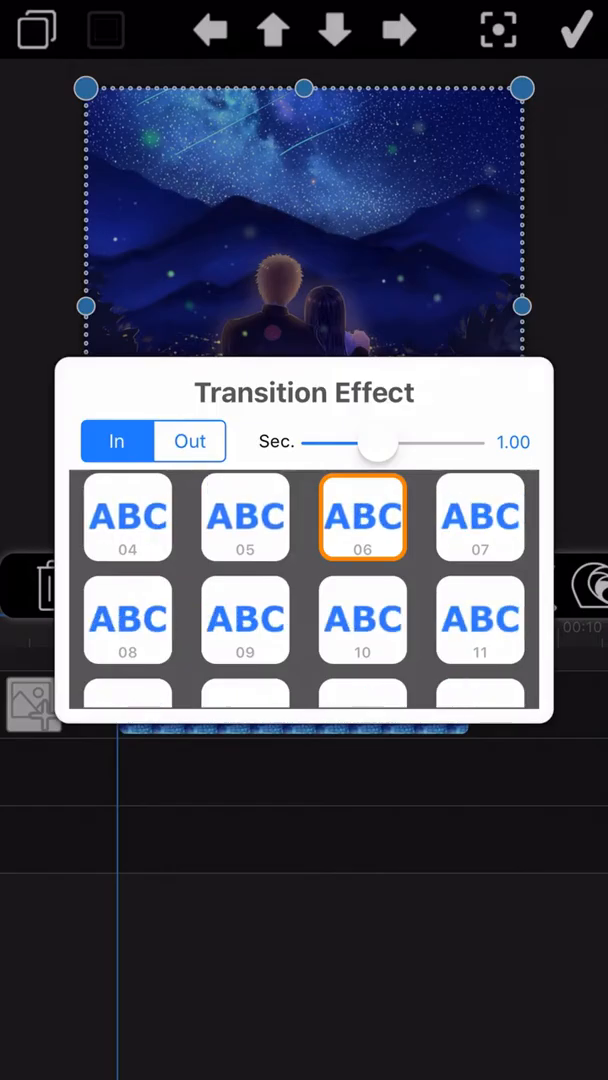
Step: Adjust the Sec. slider and enter an exact entry duration of 1.01 seconds
{"action": "left_click_drag", "start_coordinate": [376, 444], "coordinate": [320, 444]}
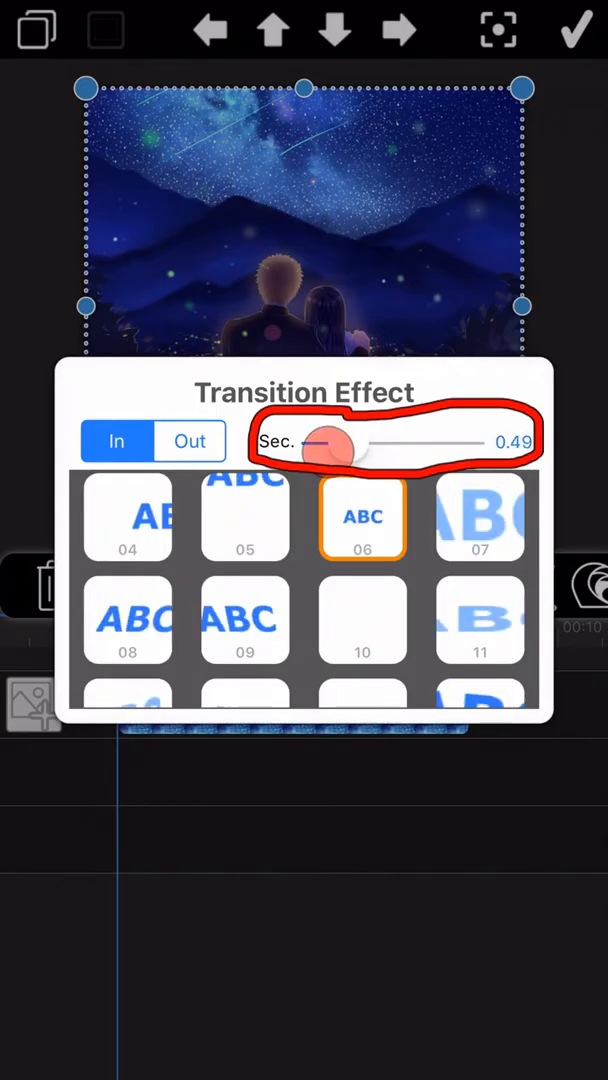
{"action": "left_click_drag", "start_coordinate": [330, 450], "coordinate": [350, 450]}
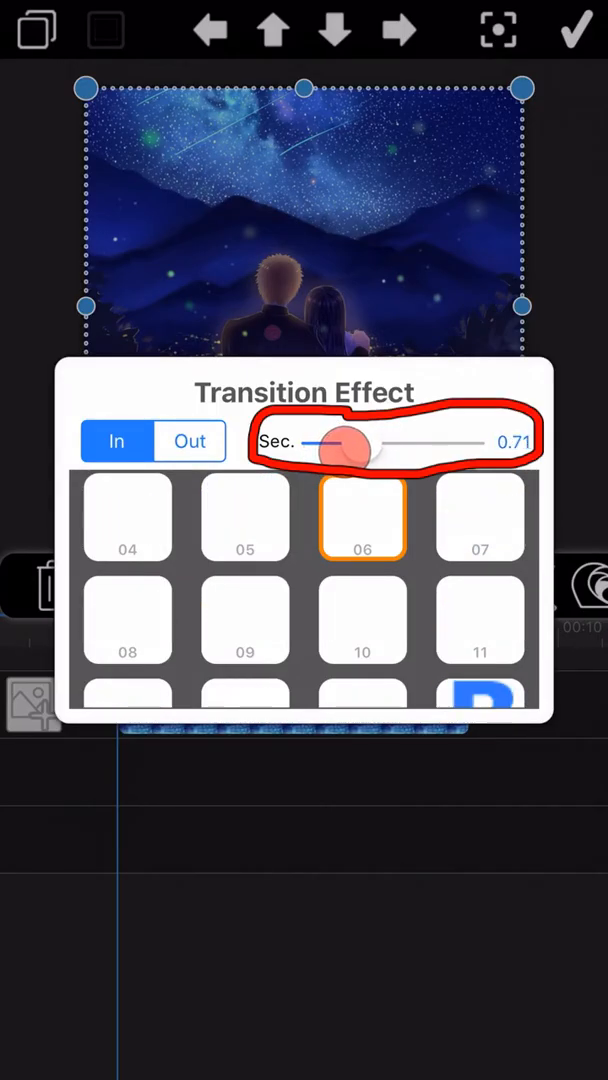
{"action": "left_click_drag", "start_coordinate": [344, 452], "coordinate": [370, 452]}
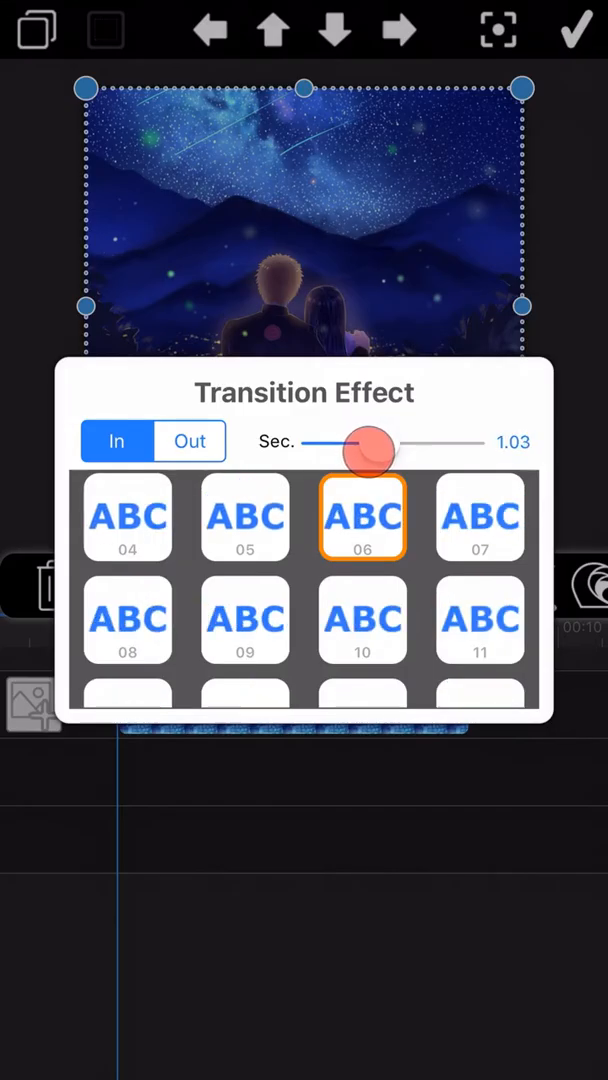
{"action": "left_click_drag", "start_coordinate": [364, 450], "coordinate": [340, 450]}
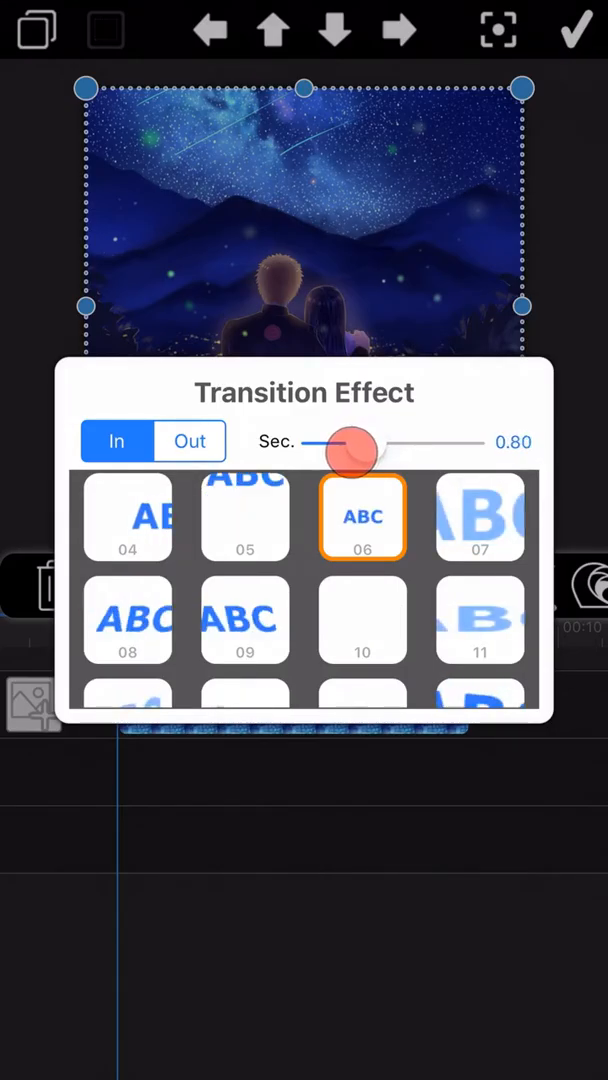
{"action": "left_click_drag", "start_coordinate": [348, 452], "coordinate": [378, 452]}
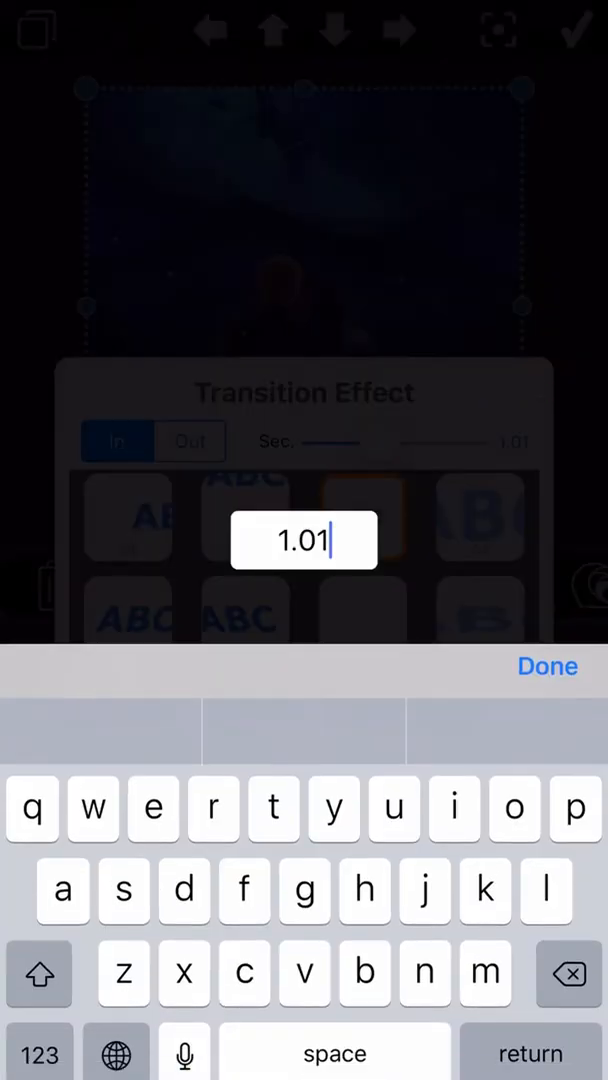
{"action": "left_click", "coordinate": [568, 974]}
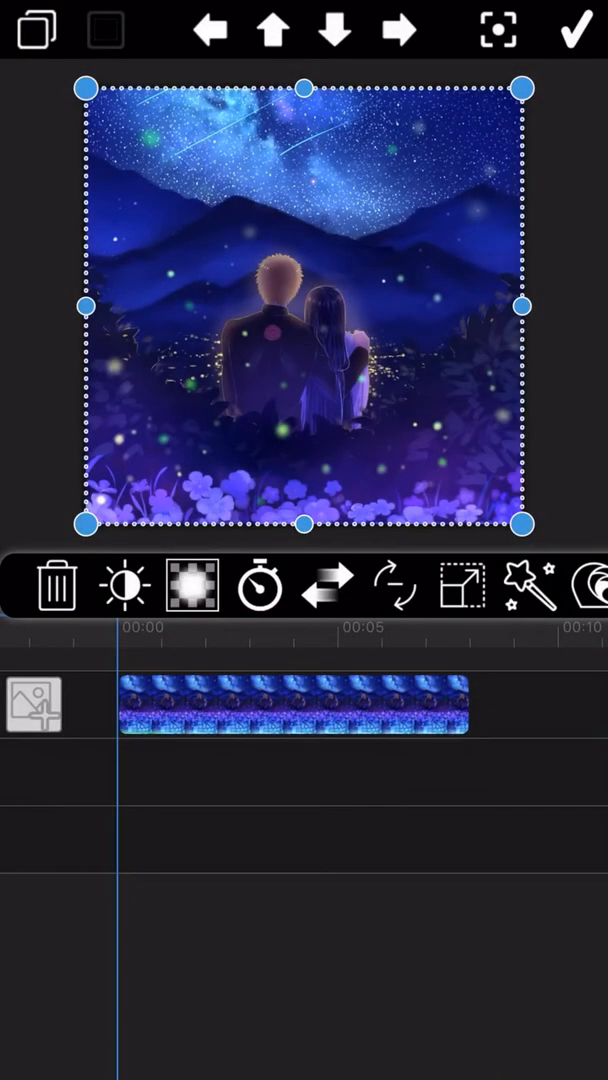
Step: Leave the editor, preview the opening transition, then reopen the night-sky photo's transition settings
{"action": "left_click", "coordinate": [576, 28]}
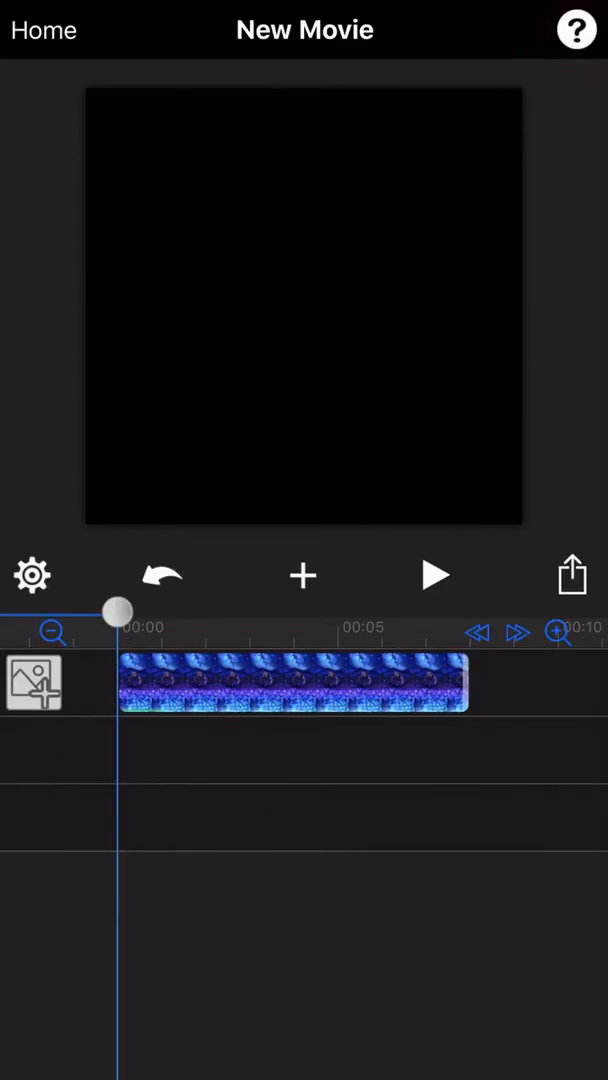
{"action": "left_click", "coordinate": [434, 576]}
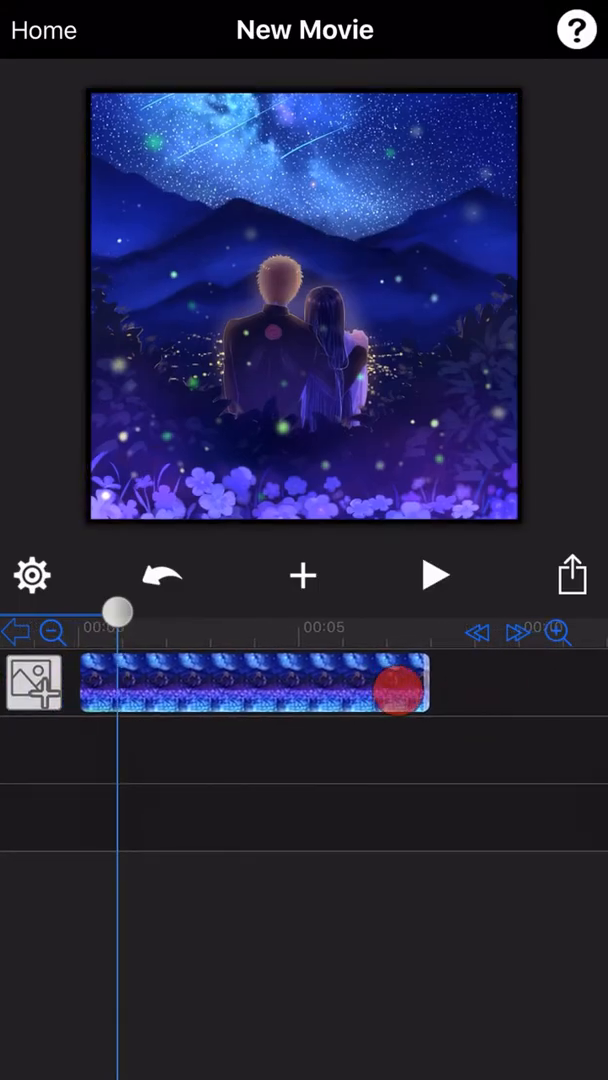
{"action": "left_click", "coordinate": [434, 574]}
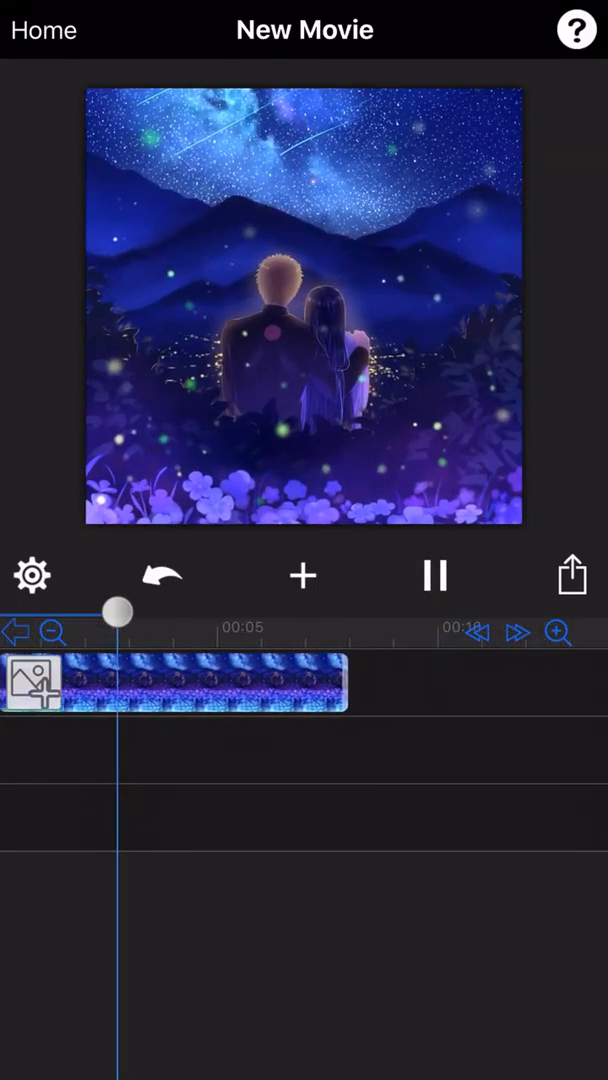
{"action": "left_click", "coordinate": [434, 576]}
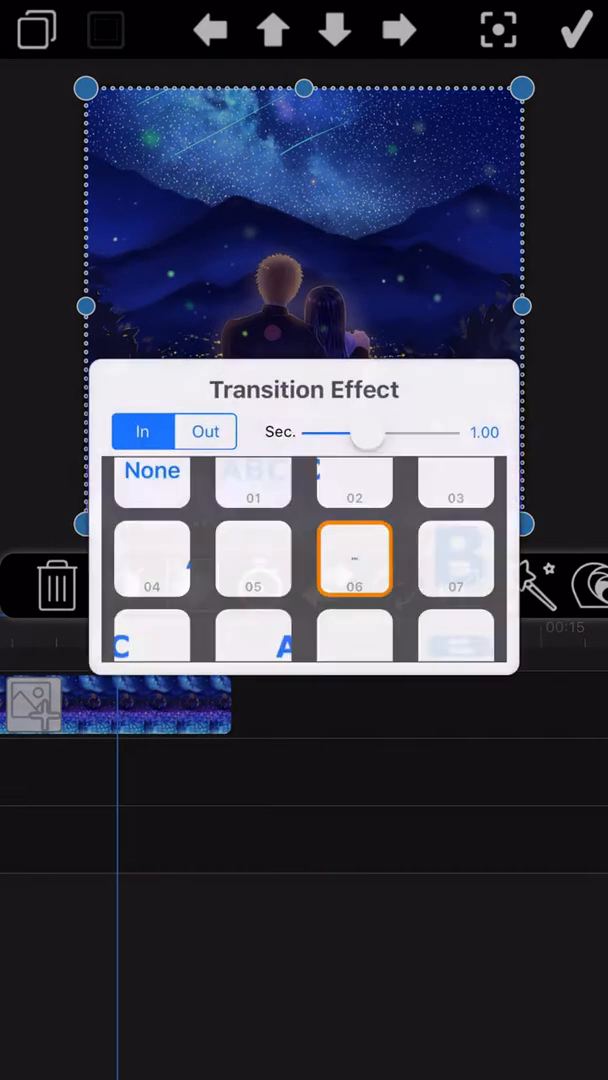
Step: Review the Out transition options, leave the settings, and start playback of the movie
{"action": "left_click", "coordinate": [204, 432]}
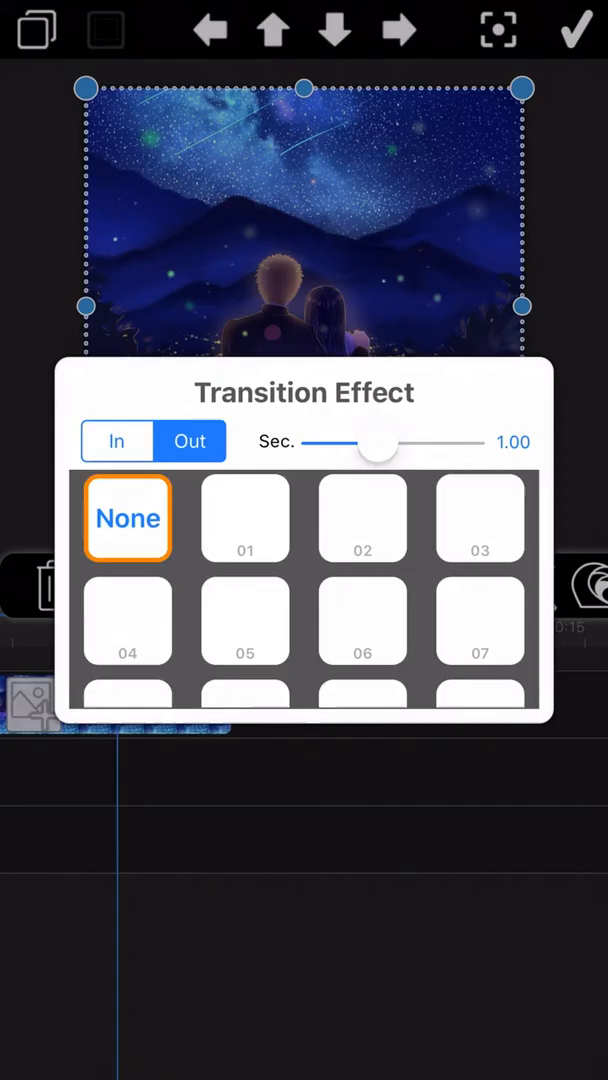
{"action": "left_click", "coordinate": [364, 518]}
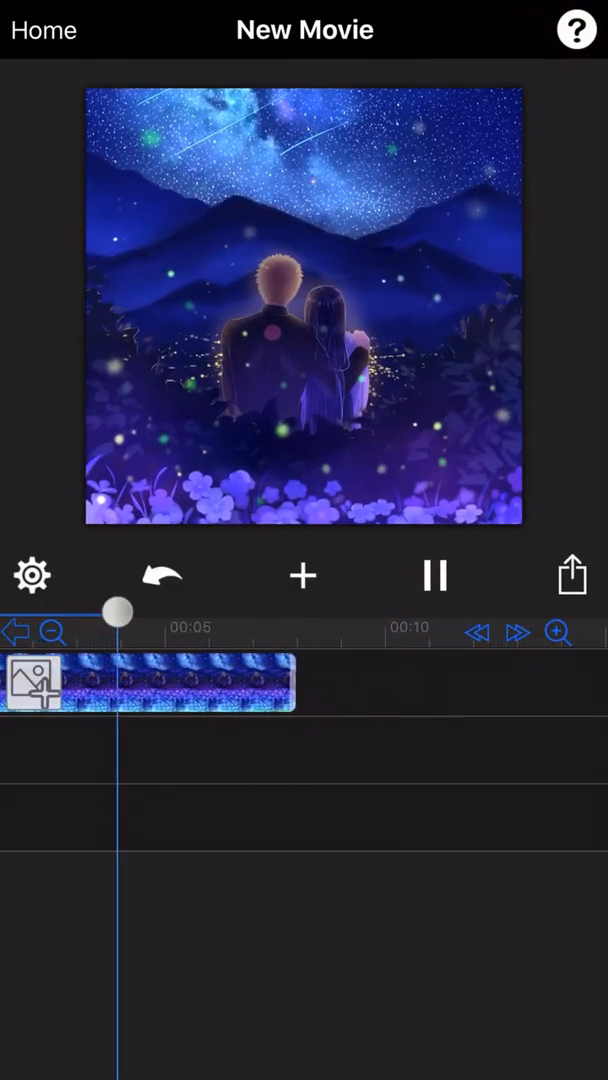
{"action": "left_click", "coordinate": [54, 632]}
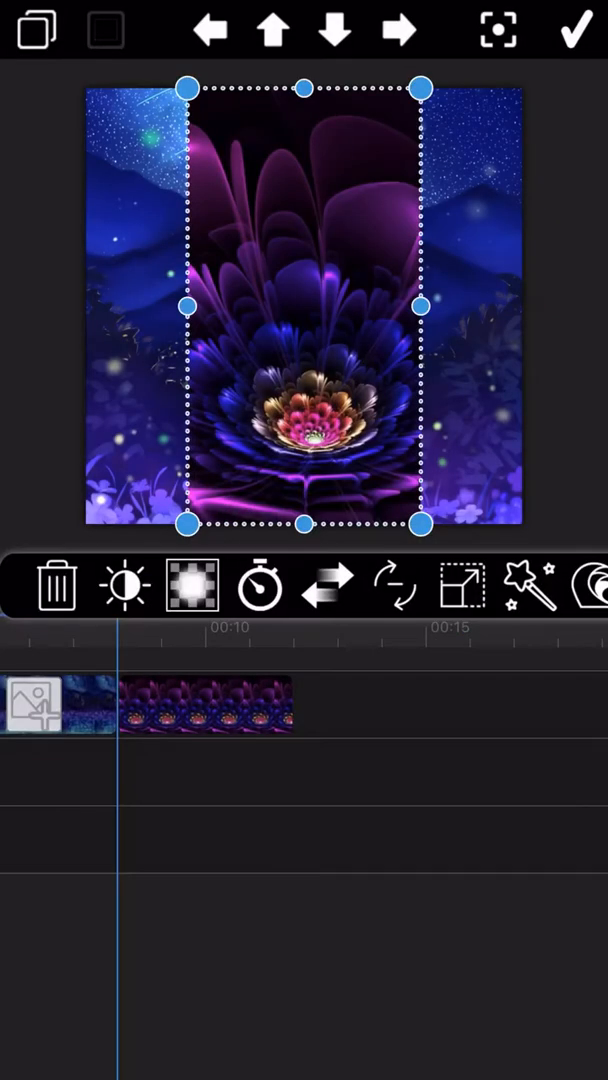
Step: Confirm the flower photo, reopen it, stretch it to fill the frame, and reach its transition settings
{"action": "left_click", "coordinate": [572, 28]}
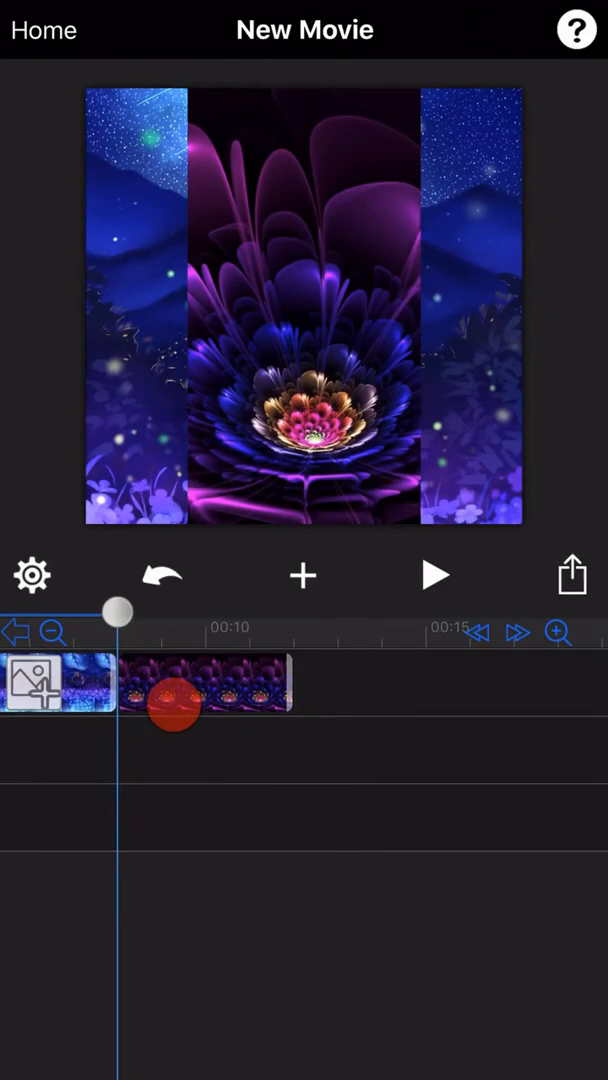
{"action": "left_click", "coordinate": [204, 684]}
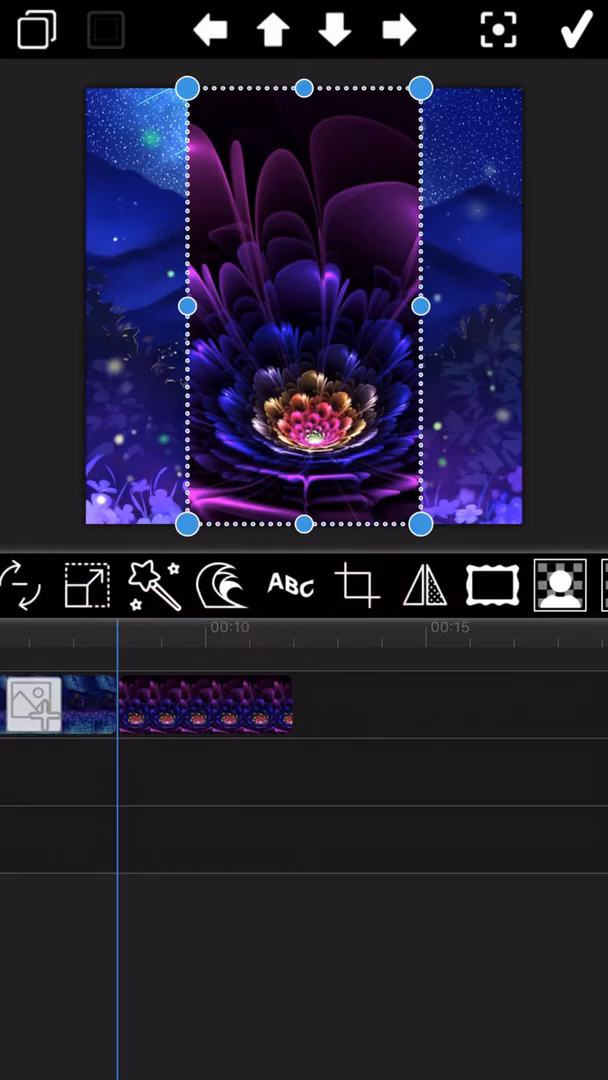
{"action": "left_click", "coordinate": [356, 588]}
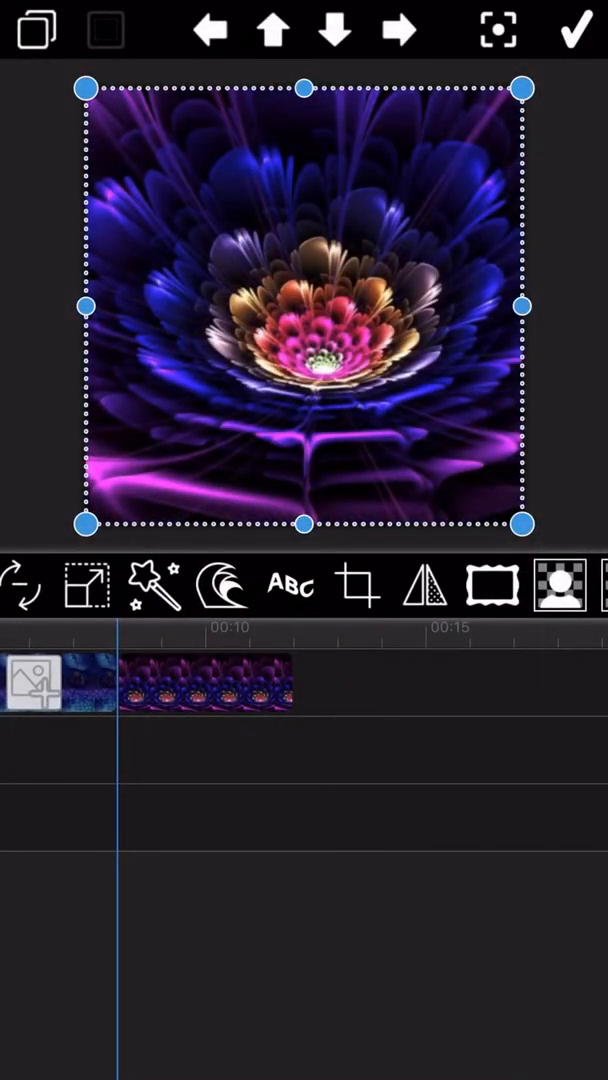
{"action": "left_click", "coordinate": [572, 28]}
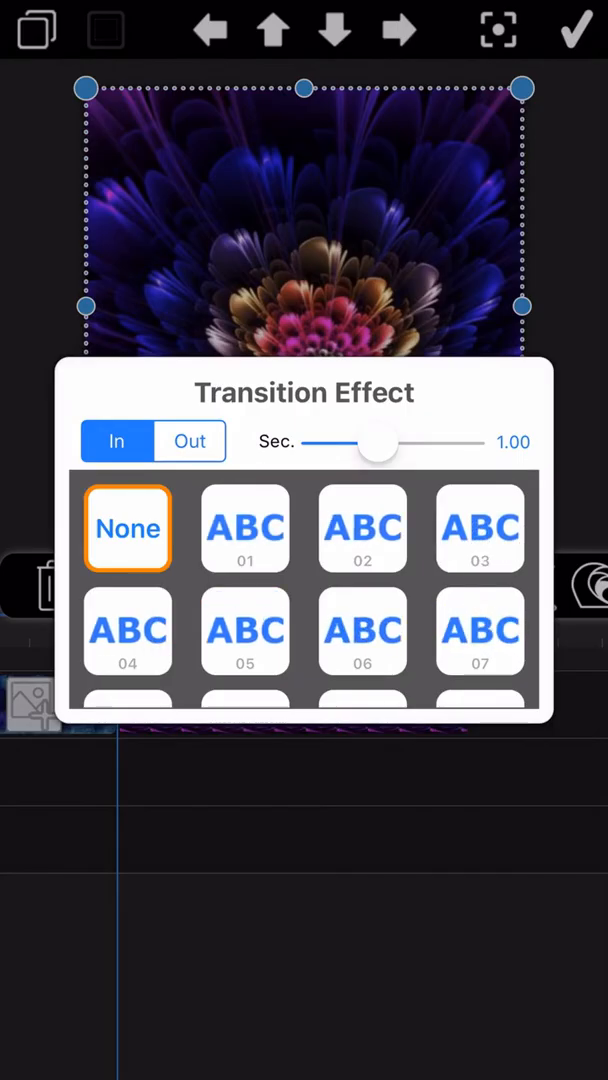
Step: Choose preset 07 as the flower photo's entry transition and finish editing it
{"action": "left_click", "coordinate": [480, 630]}
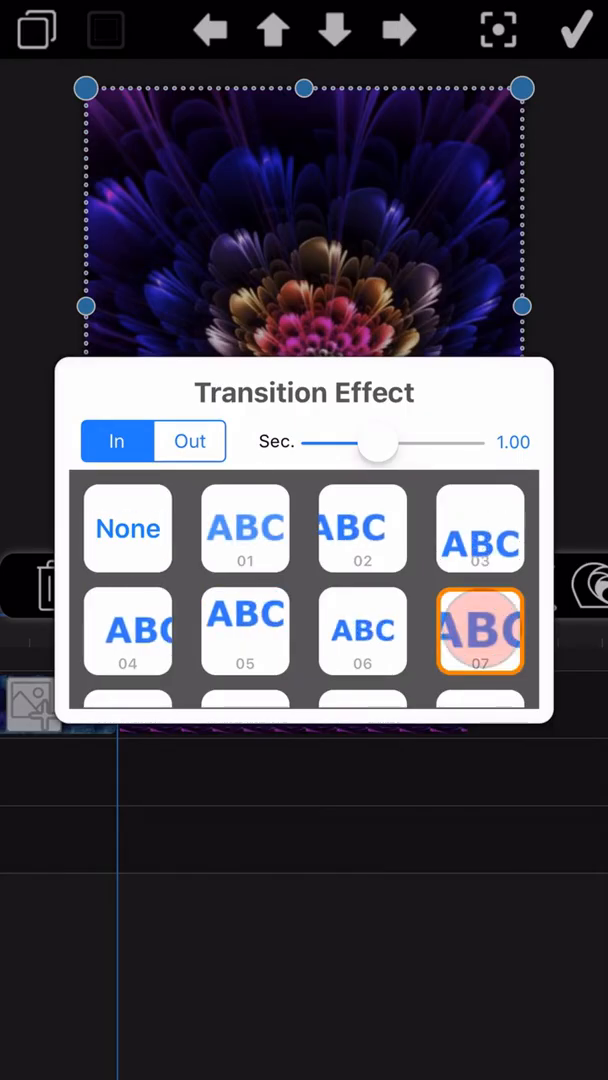
{"action": "left_click", "coordinate": [480, 628]}
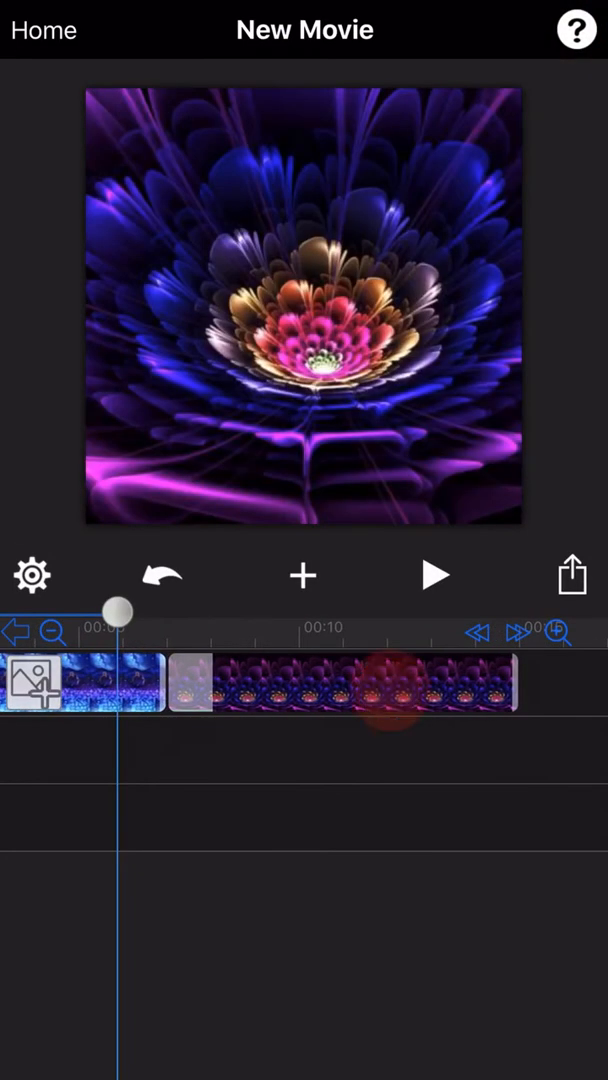
Step: Move the flower clip onto a second track starting near seven seconds, overlapping the night-sky clip's end
{"action": "left_click", "coordinate": [434, 574]}
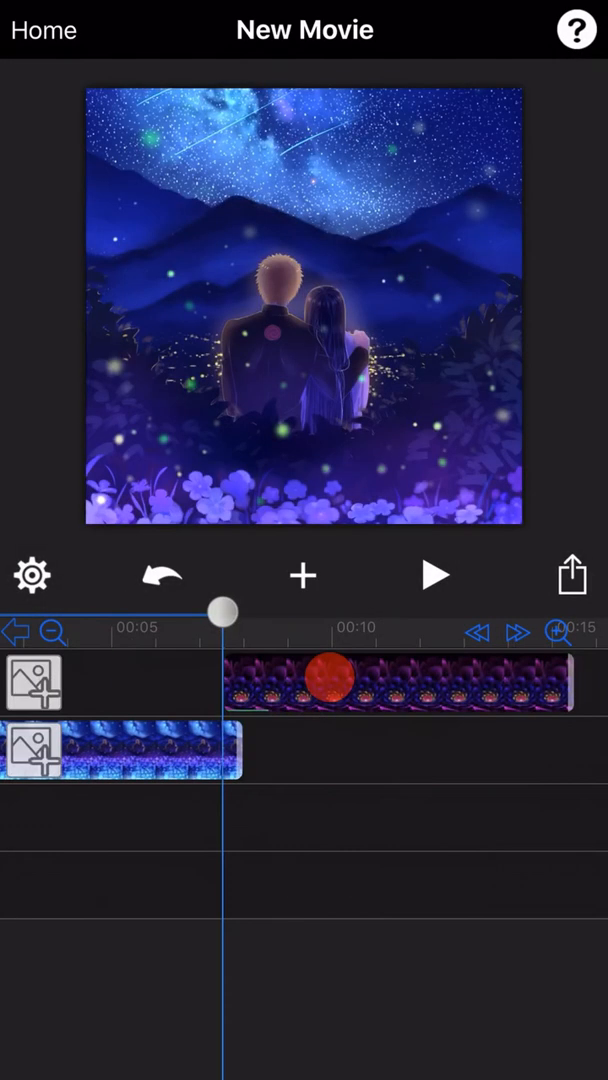
Step: Play the movie to watch the night-sky photo give way to the flower, then pause
{"action": "left_click", "coordinate": [300, 576]}
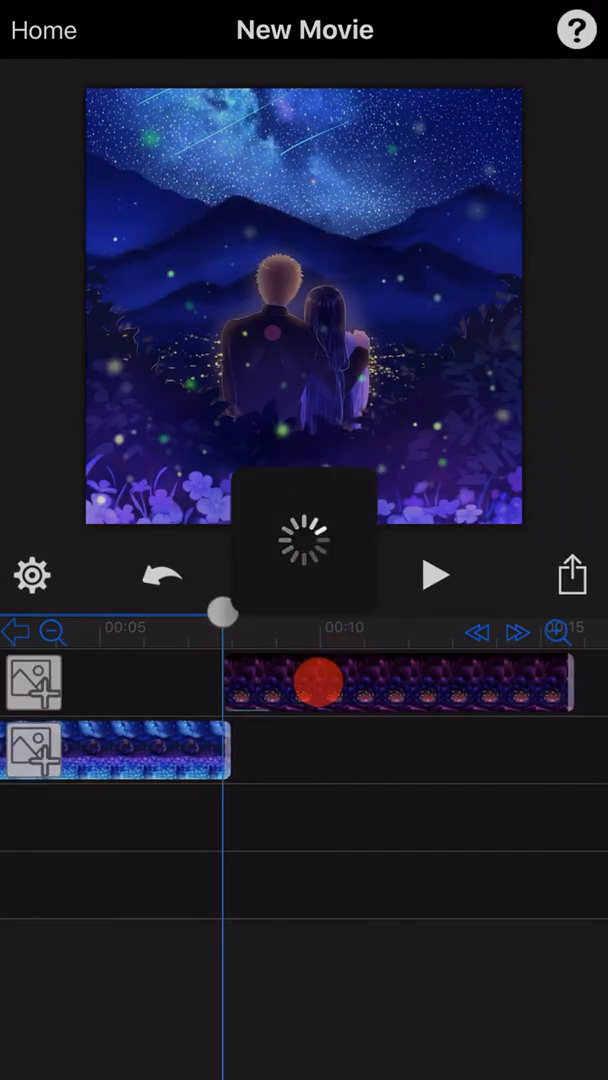
{"action": "left_click", "coordinate": [434, 574]}
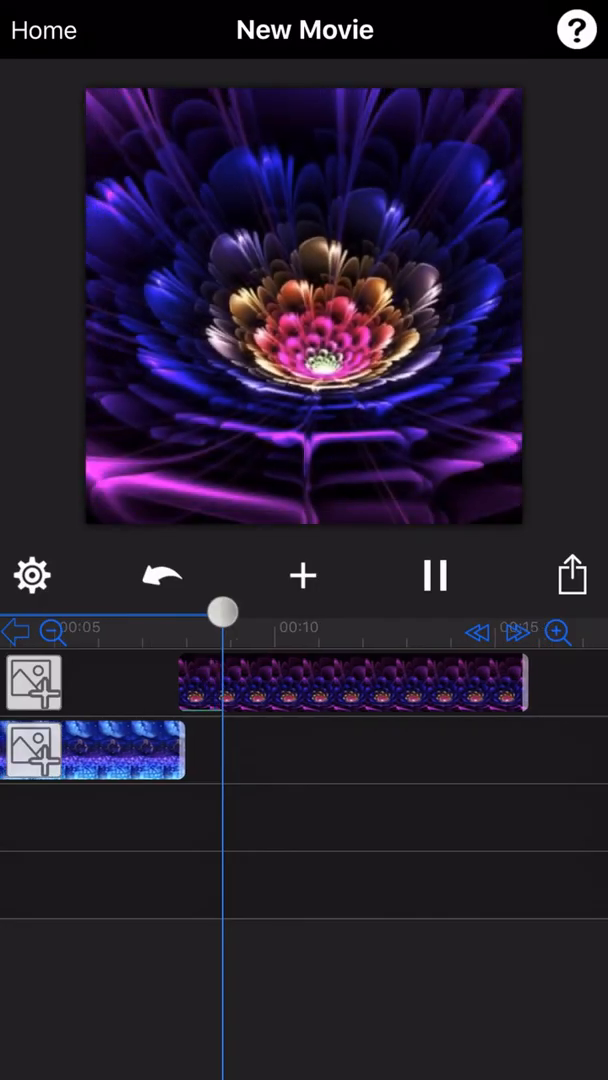
{"action": "left_click", "coordinate": [434, 576]}
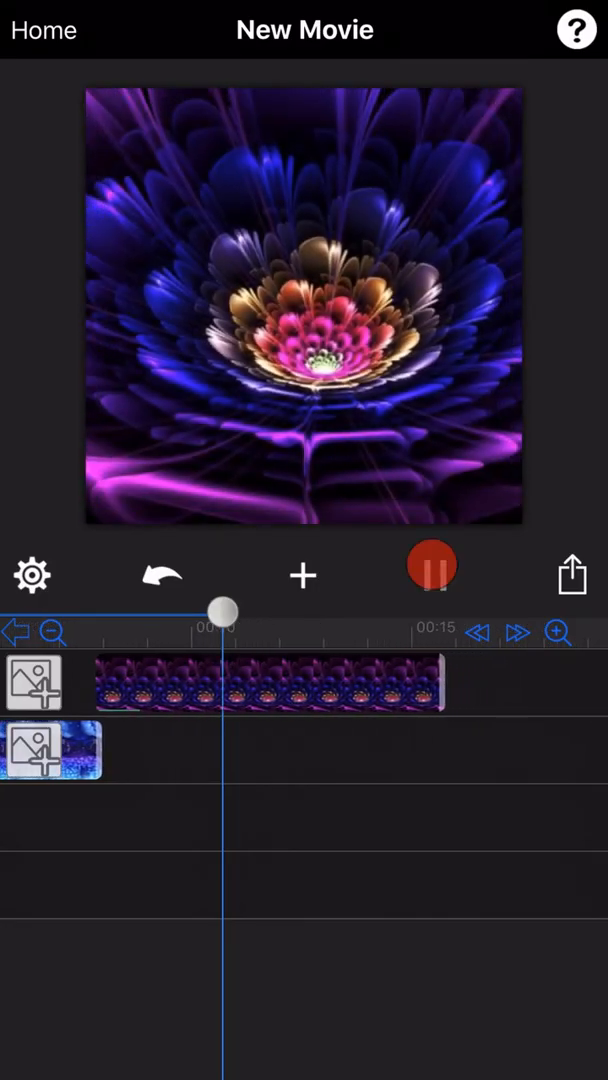